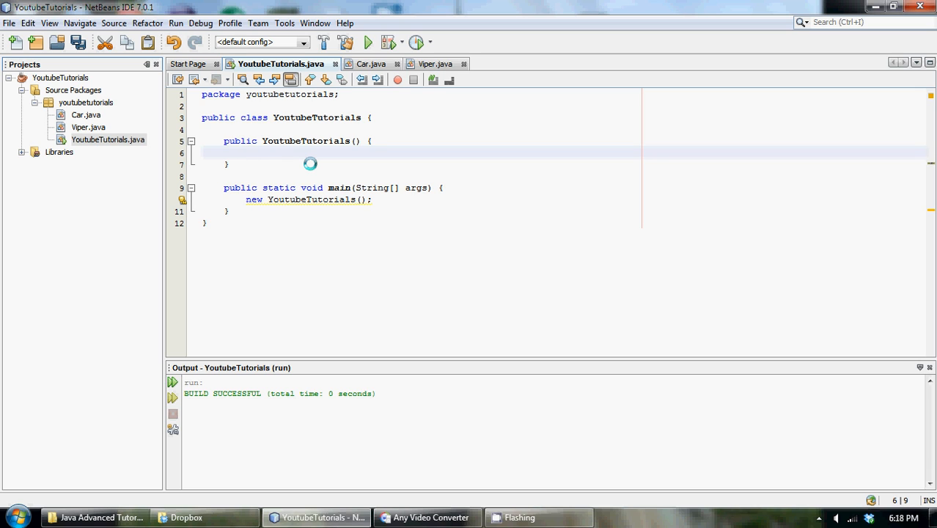
Declare double ps3 = 3.14; in the constructor and start a new line below it.
click(246, 152)
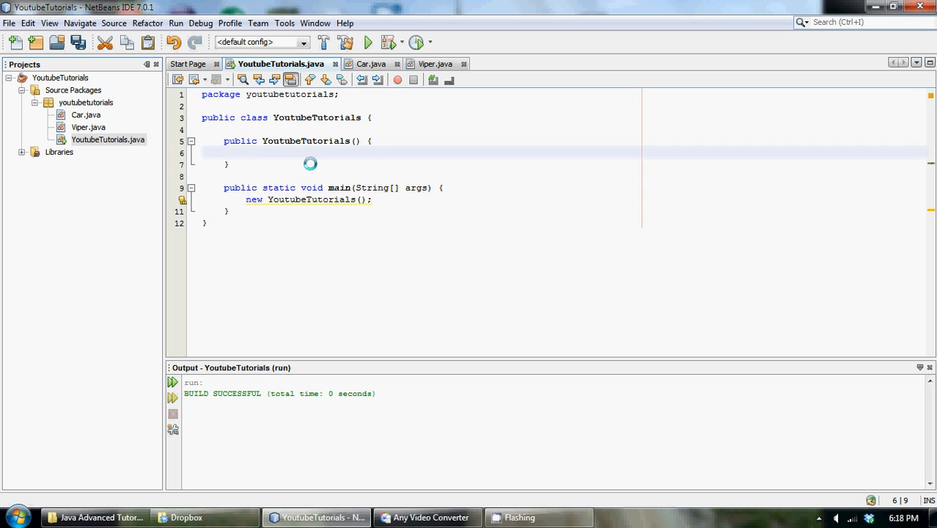
click(247, 152)
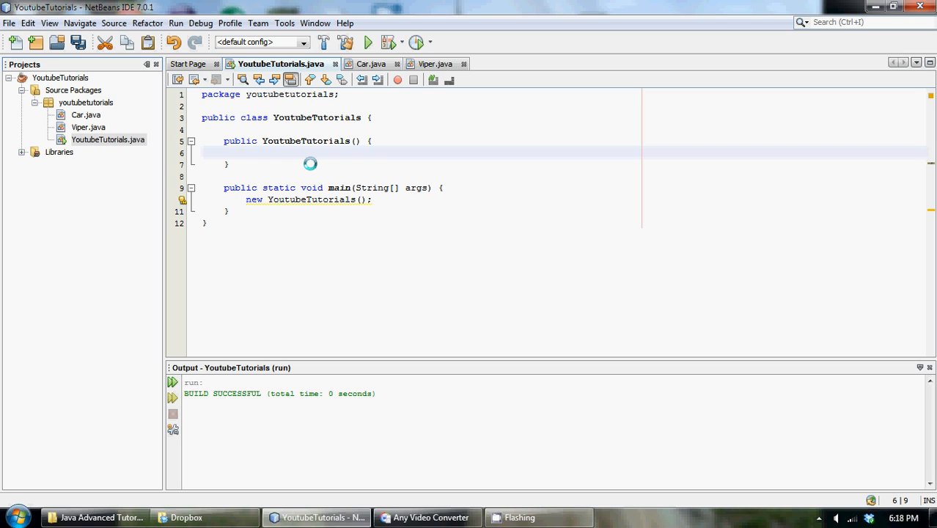
text(double ps)
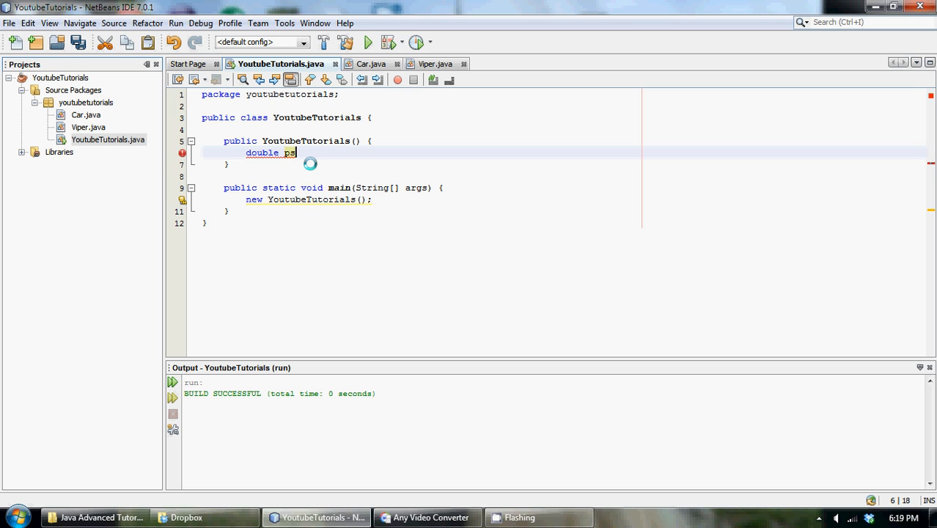
text(3)
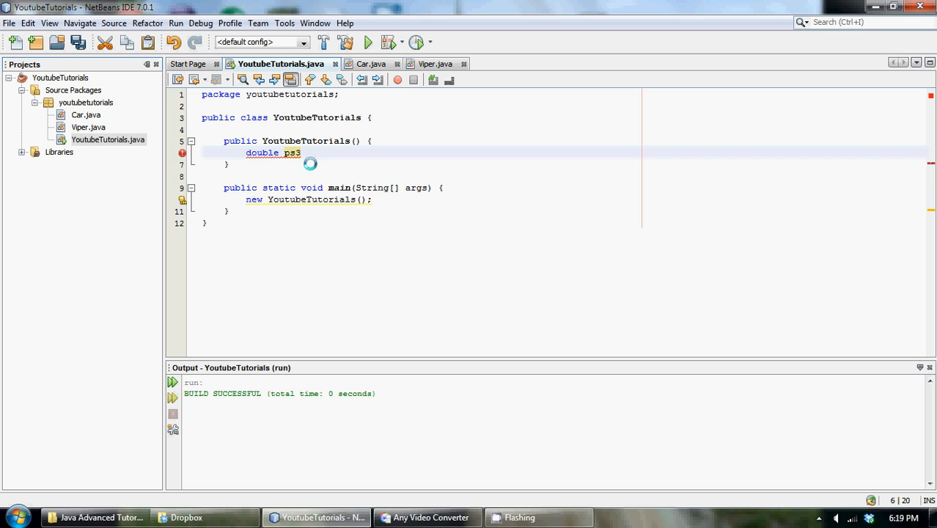
text(=)
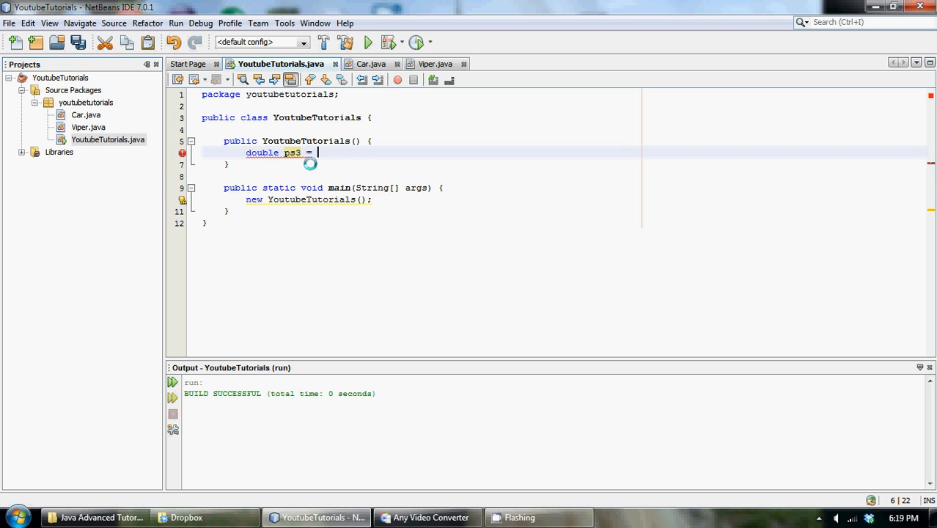
text(3.1)
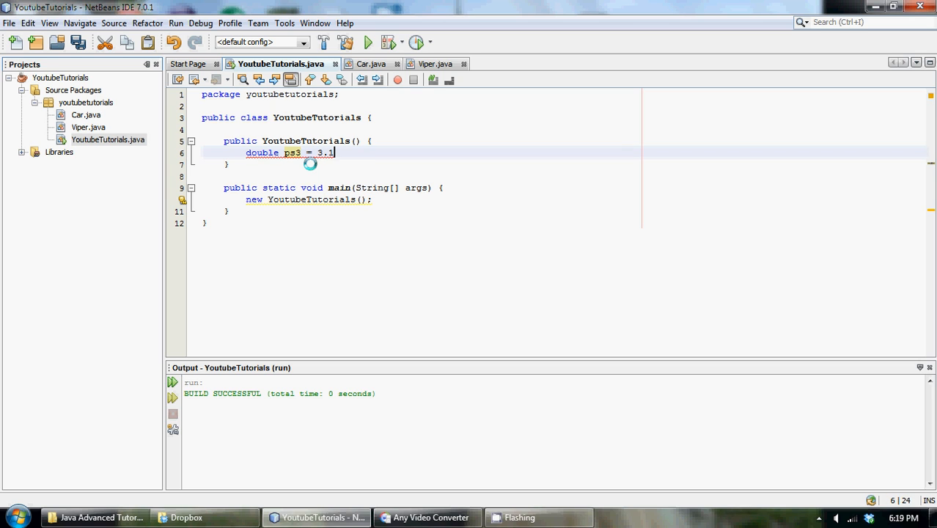
text(4)
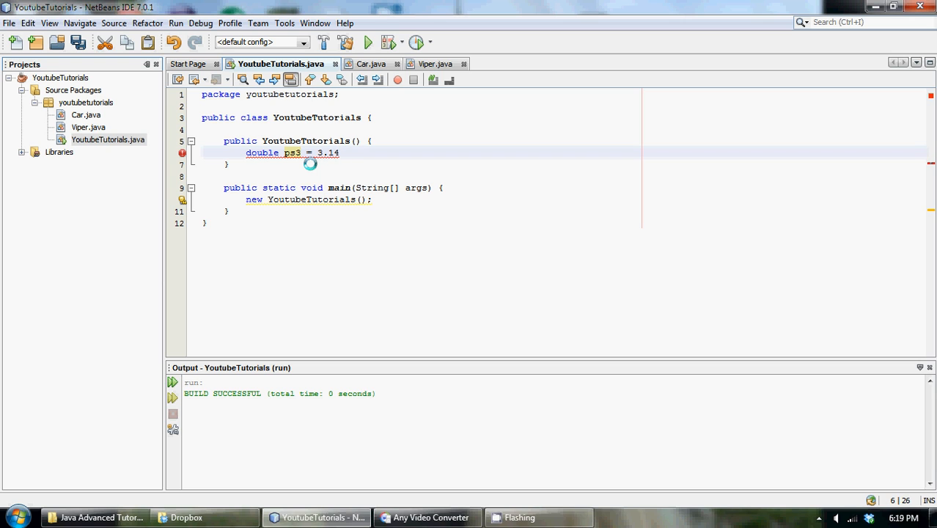
text(;)
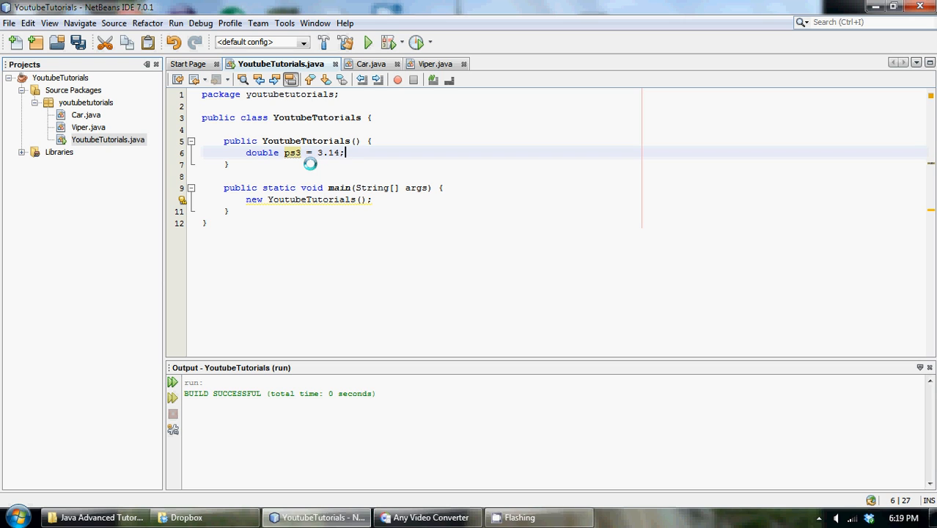
key(enter)
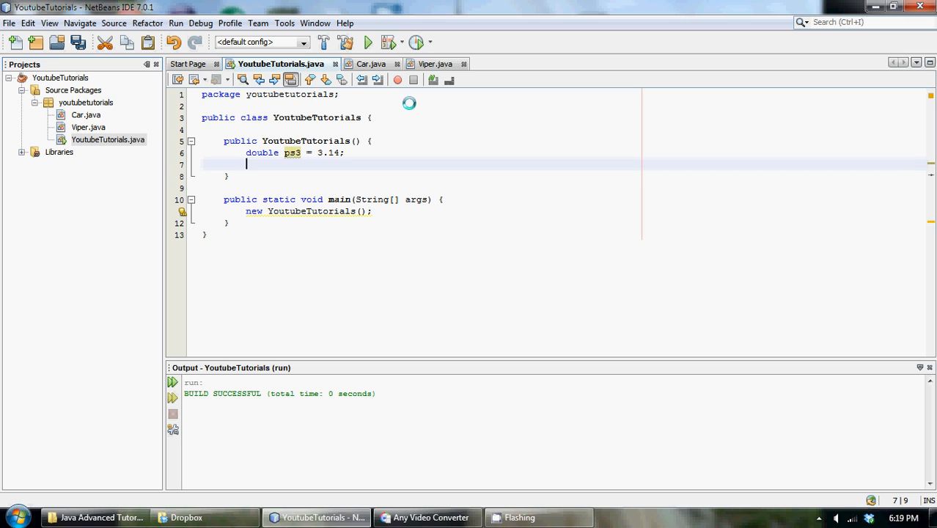
Write int myInt = ps3; on the new line, leaving a type error flagged.
text(i)
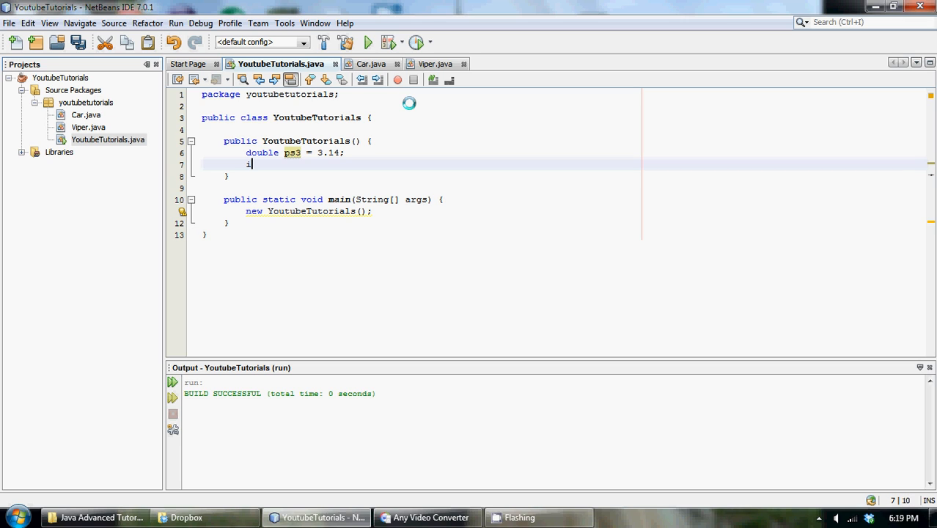
text(nt)
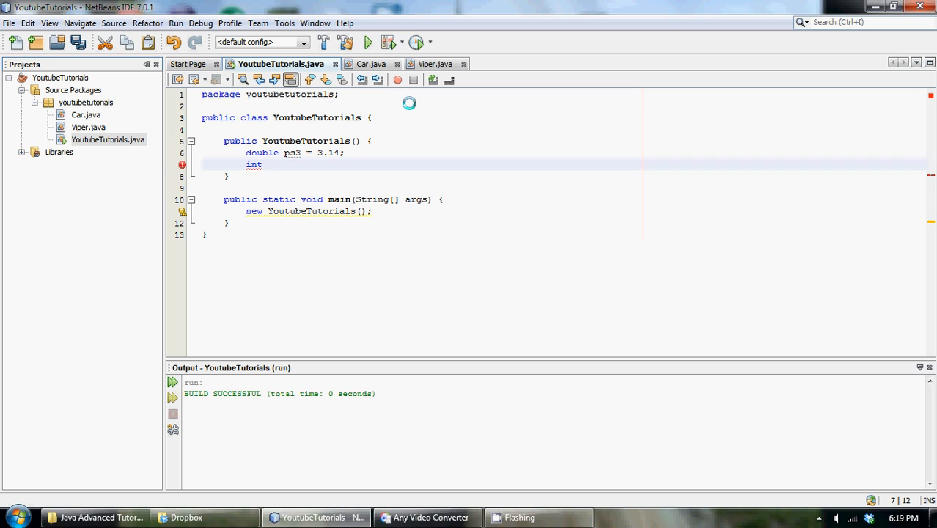
text(myInt)
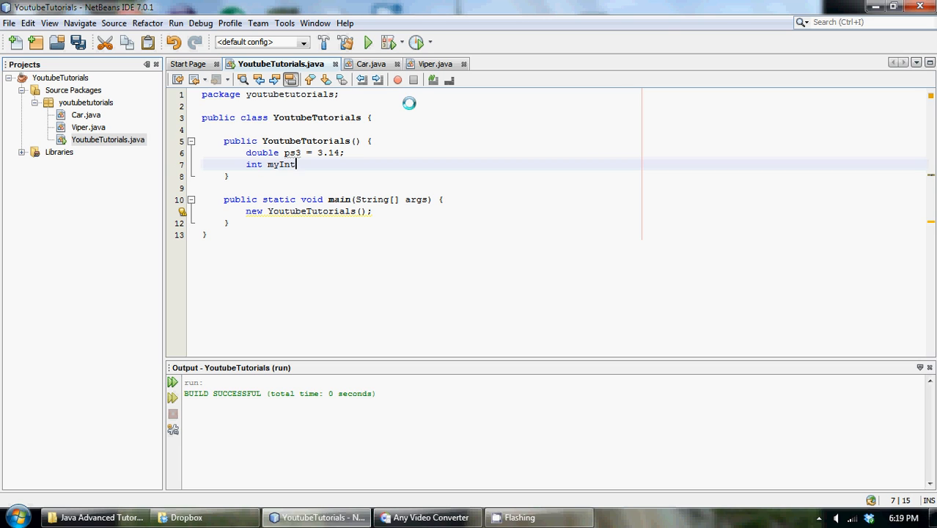
text(=)
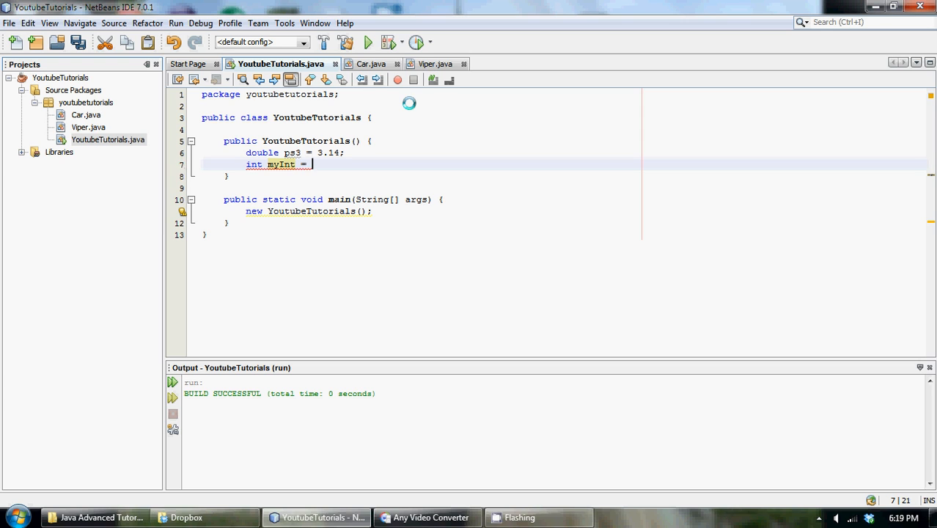
text(ps3;)
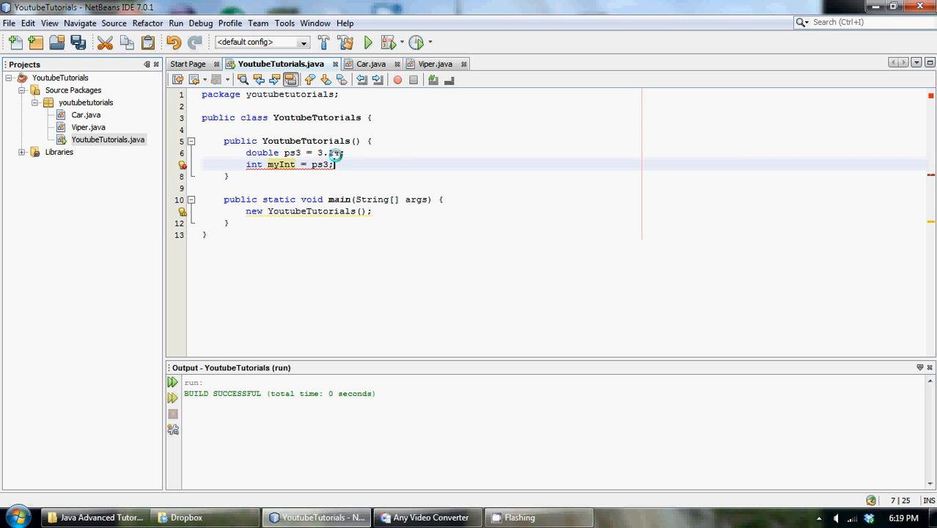
mouse_move(265, 164)
text(()
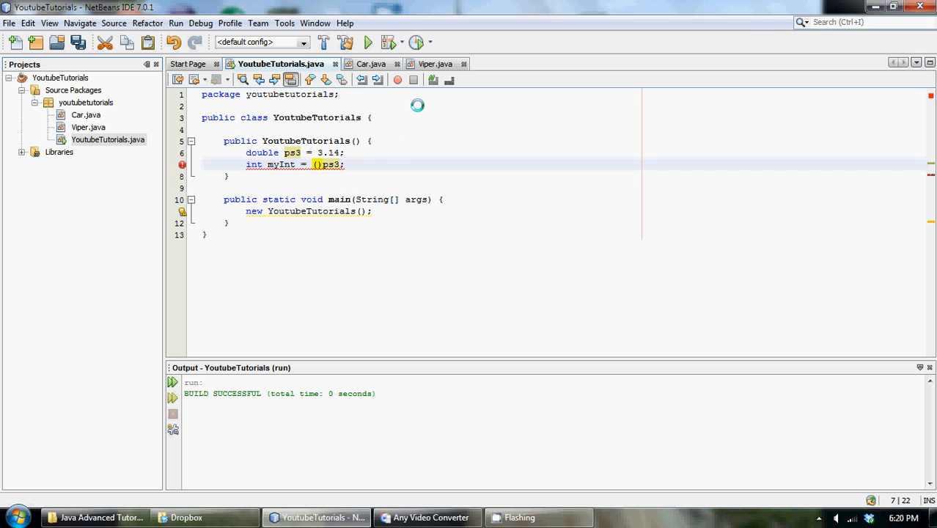
Insert int inside the parentheses so the line reads int myInt = (int)ps3;.
text(i)
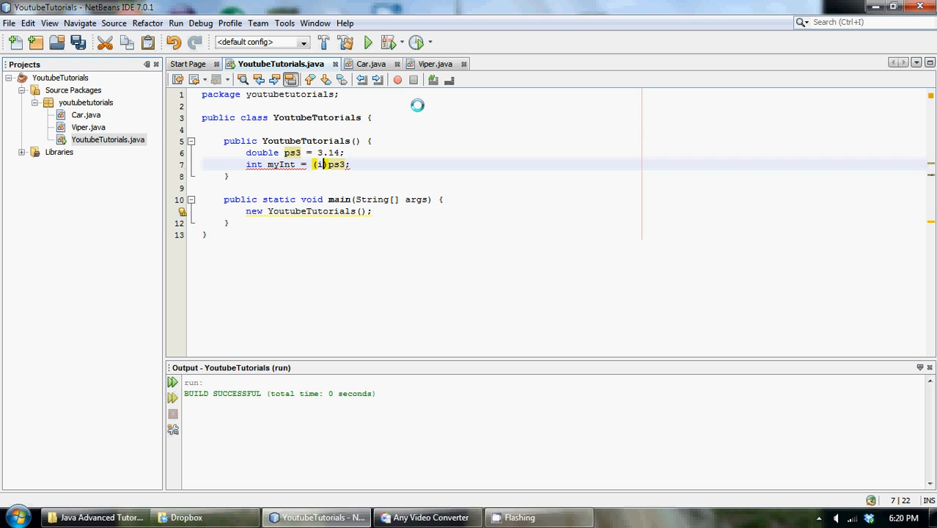
text(nt)
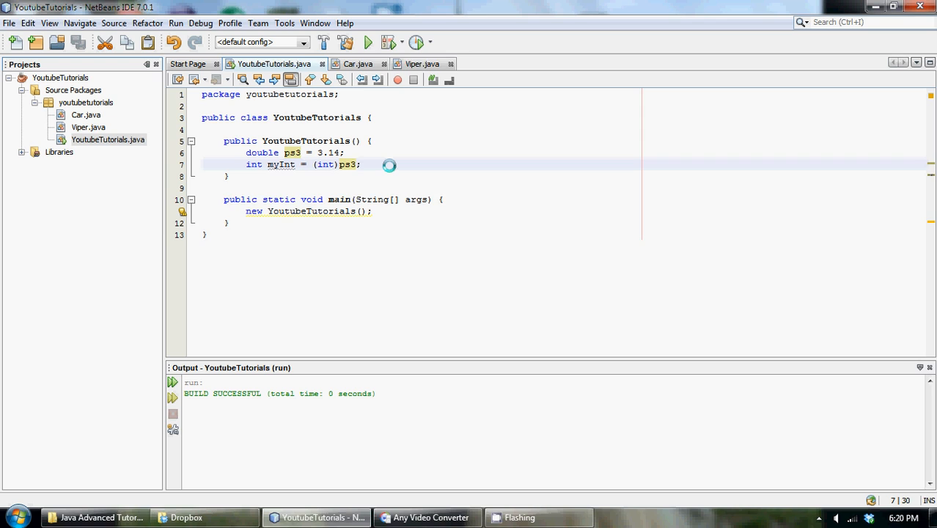
Add System.out.println("The value is: " + myInt); and run the project, outputting 'The value is: 3'.
text(System.out.println("");)
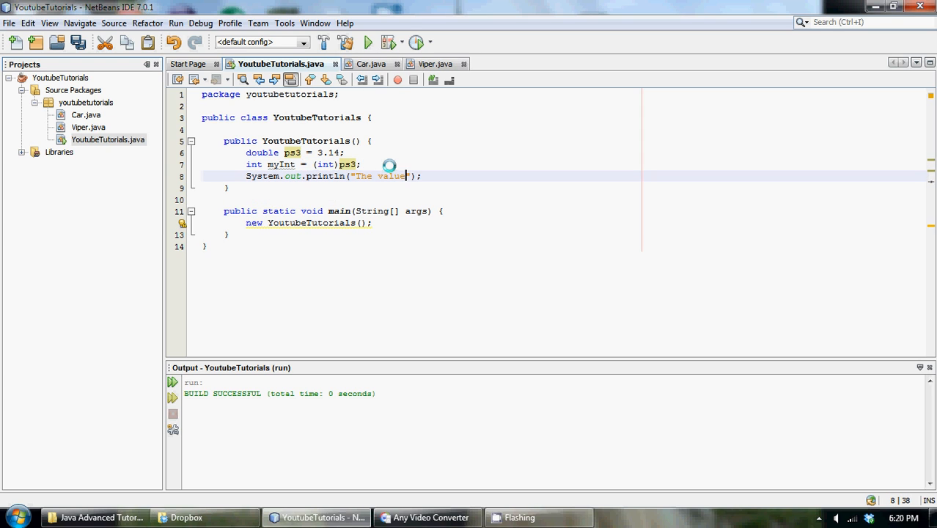
text(is:)
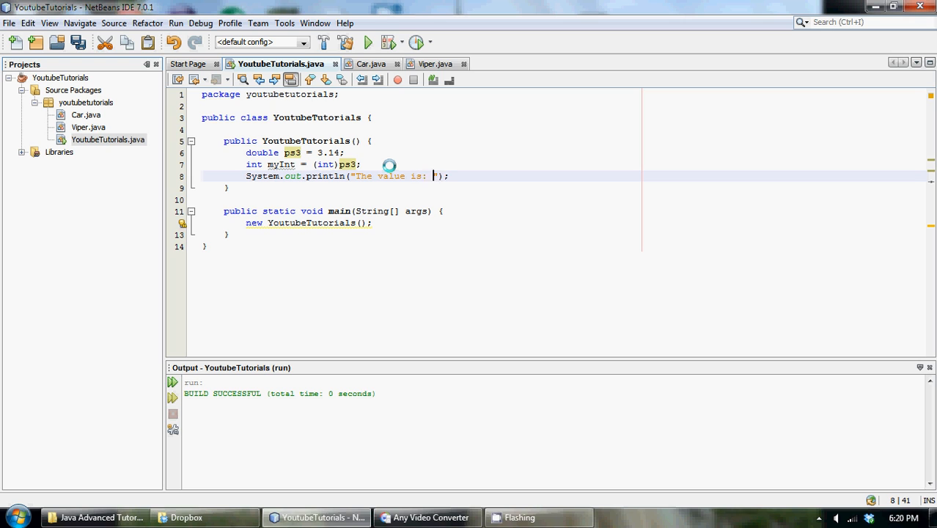
text(+ myInt)
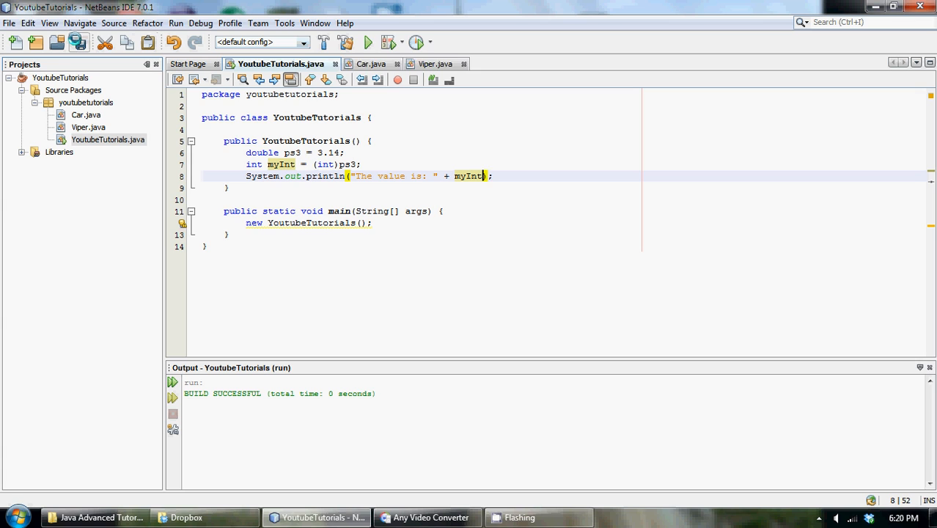
click(366, 41)
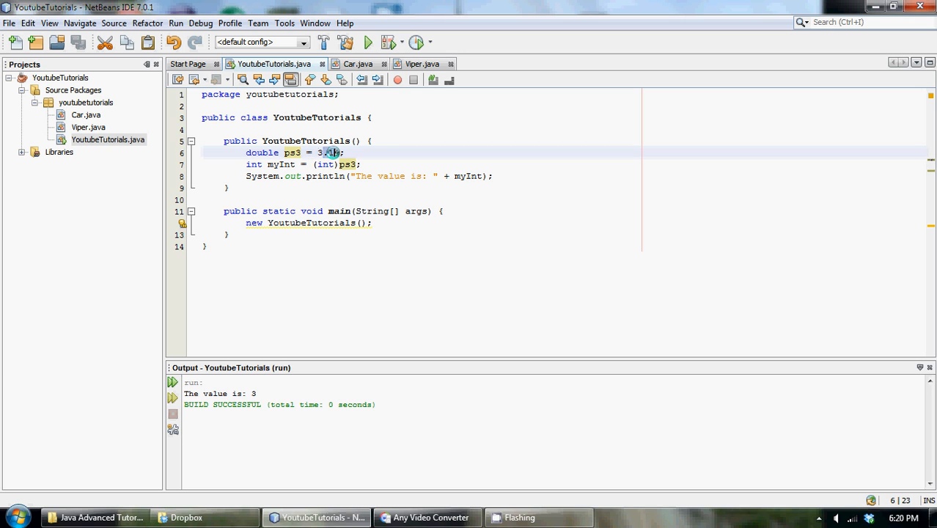
Change ps3 to 3.9, save, and select the output line still reading 'The value is: 3'.
text(14)
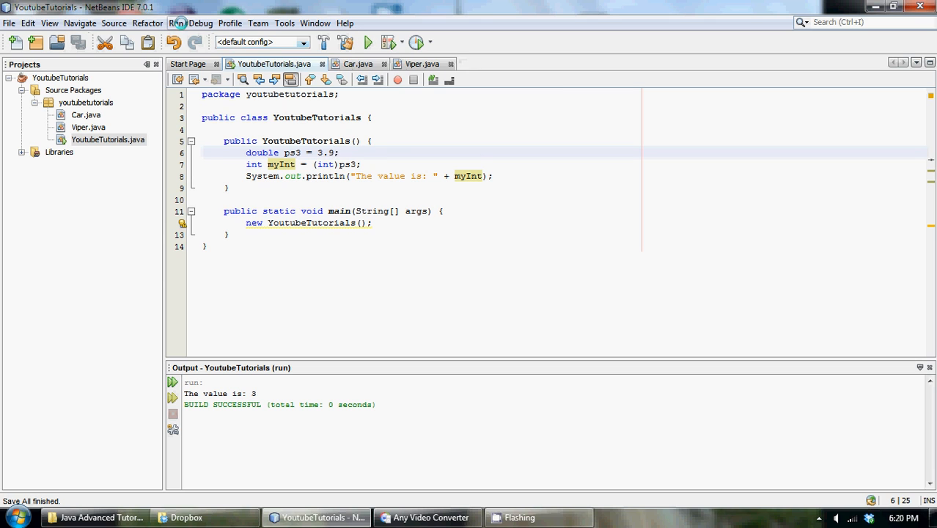
click(366, 41)
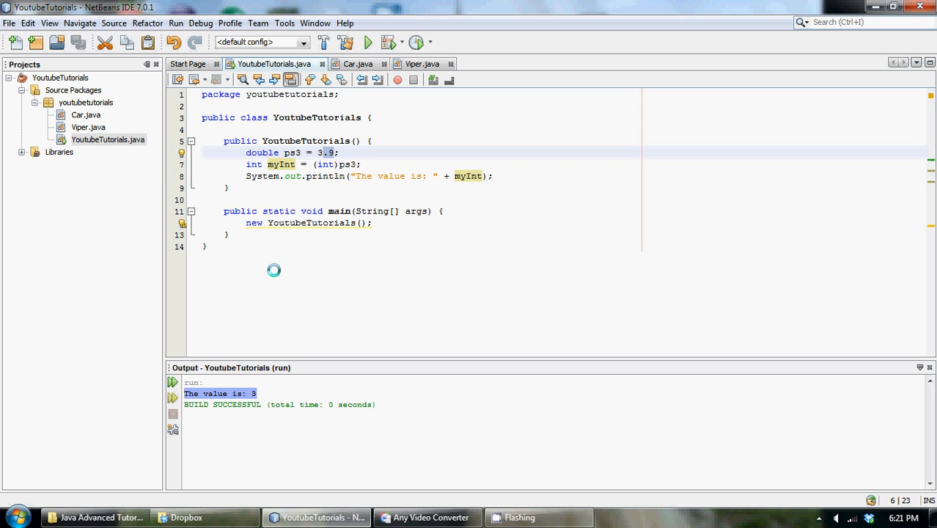
click(322, 153)
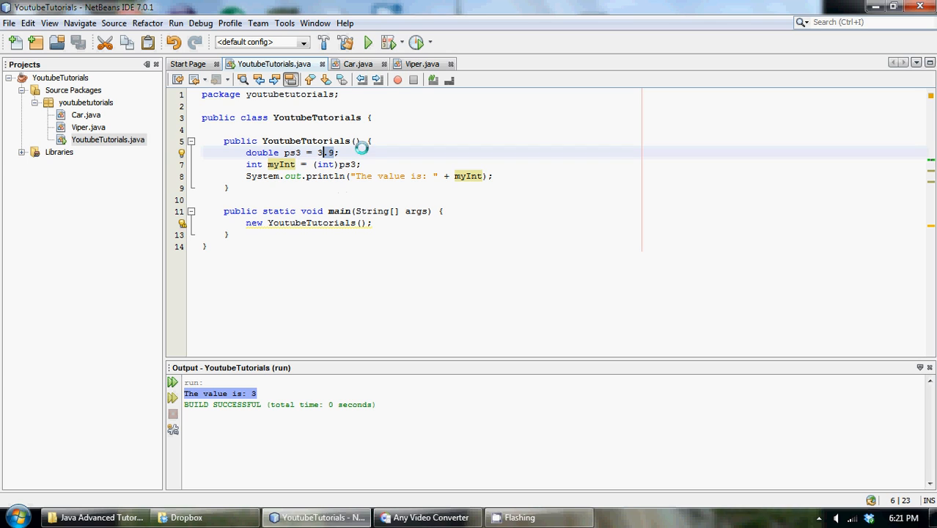
mouse_move(375, 164)
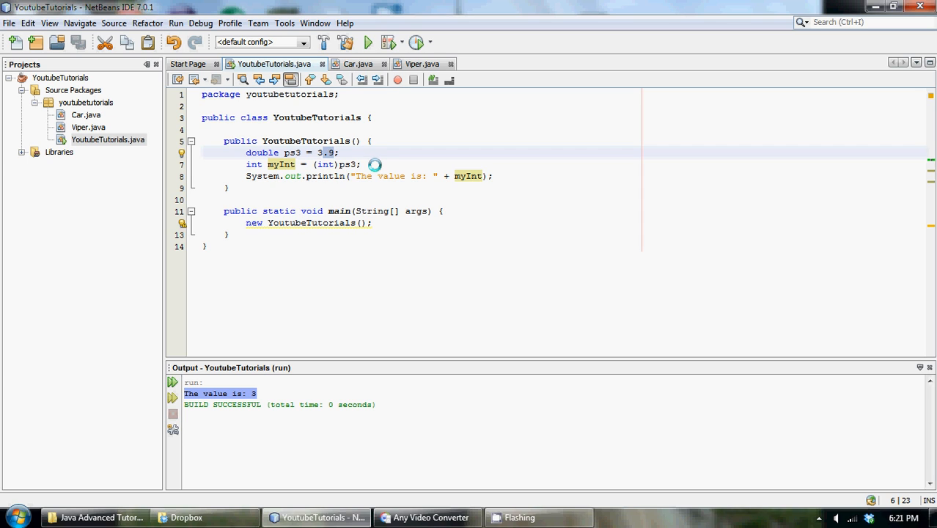
click(323, 152)
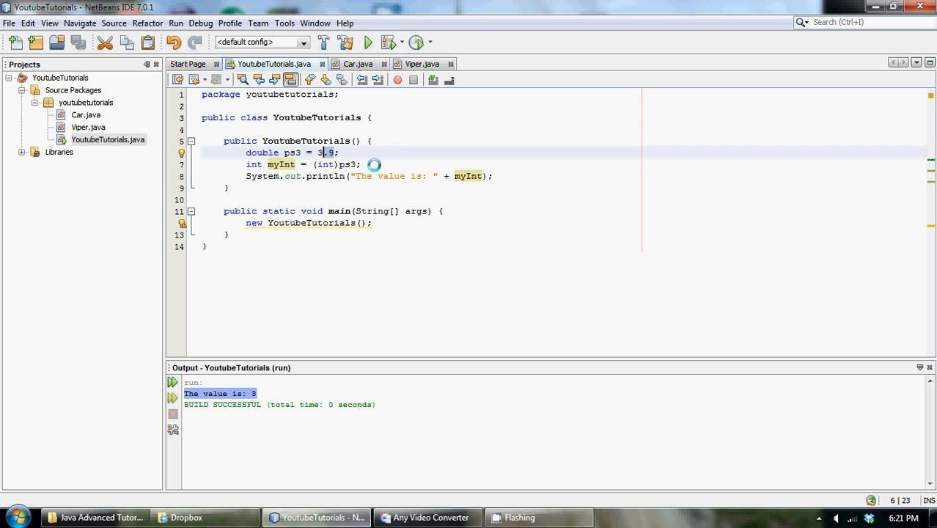